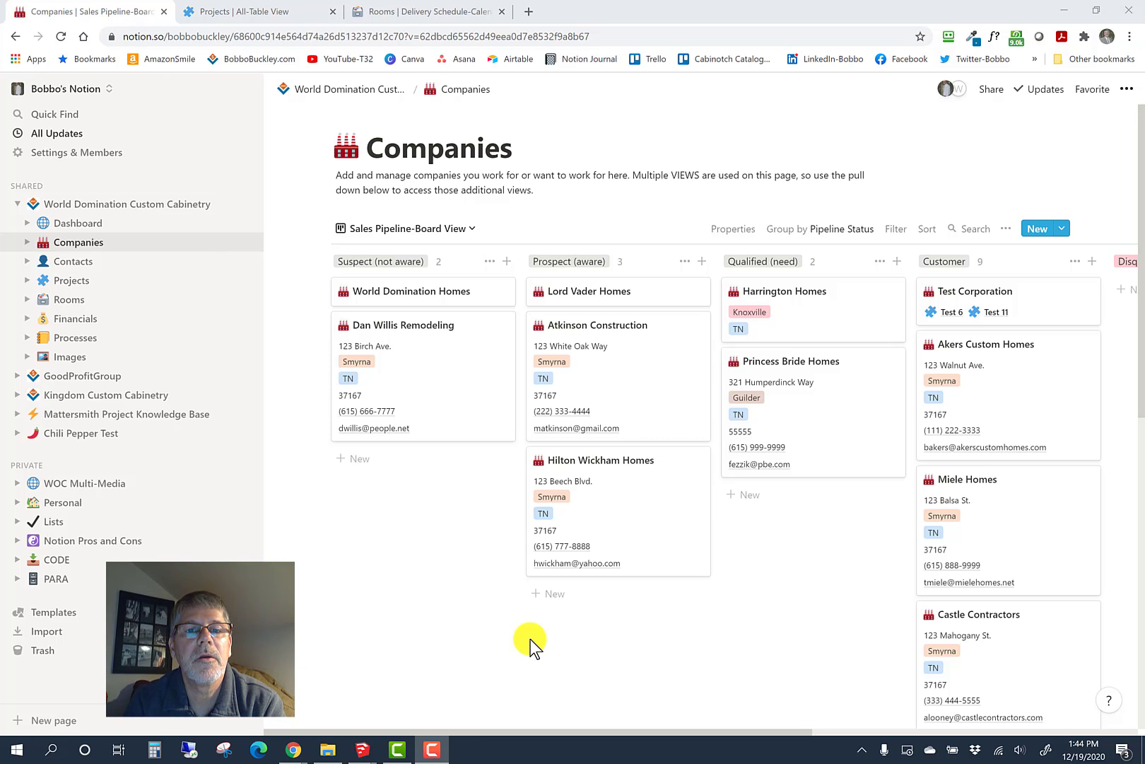
pyautogui.moveTo(462, 620)
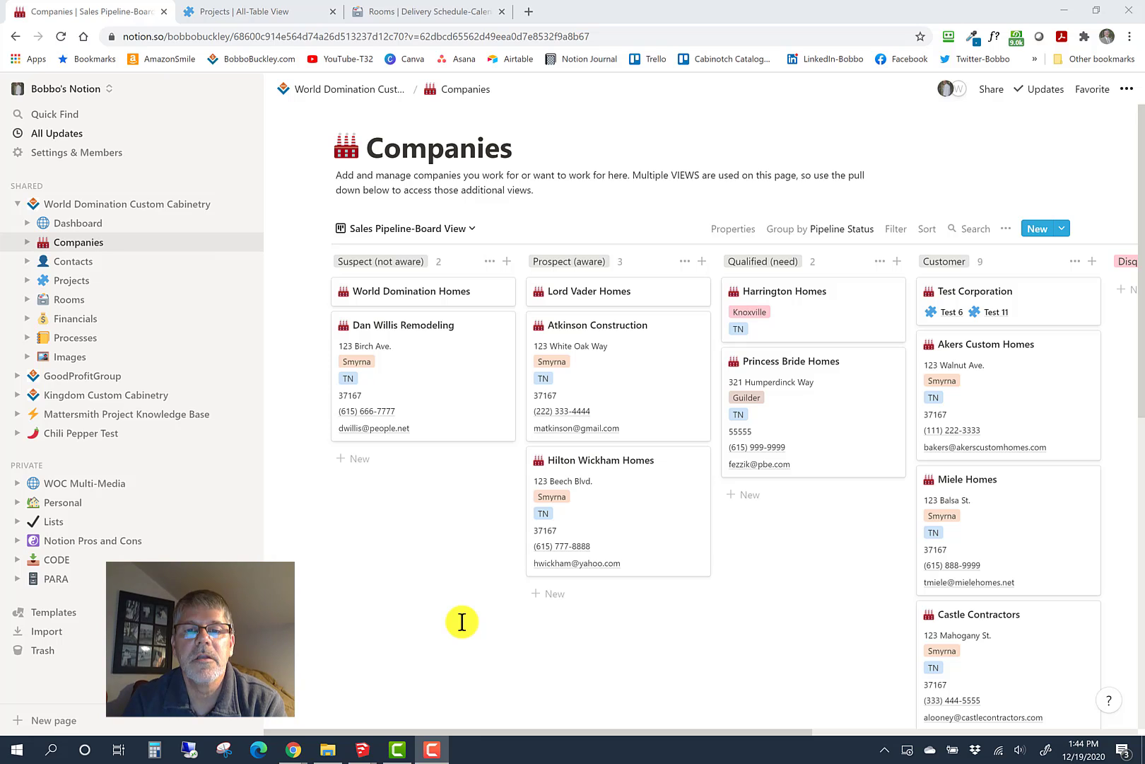
pyautogui.moveTo(216, 318)
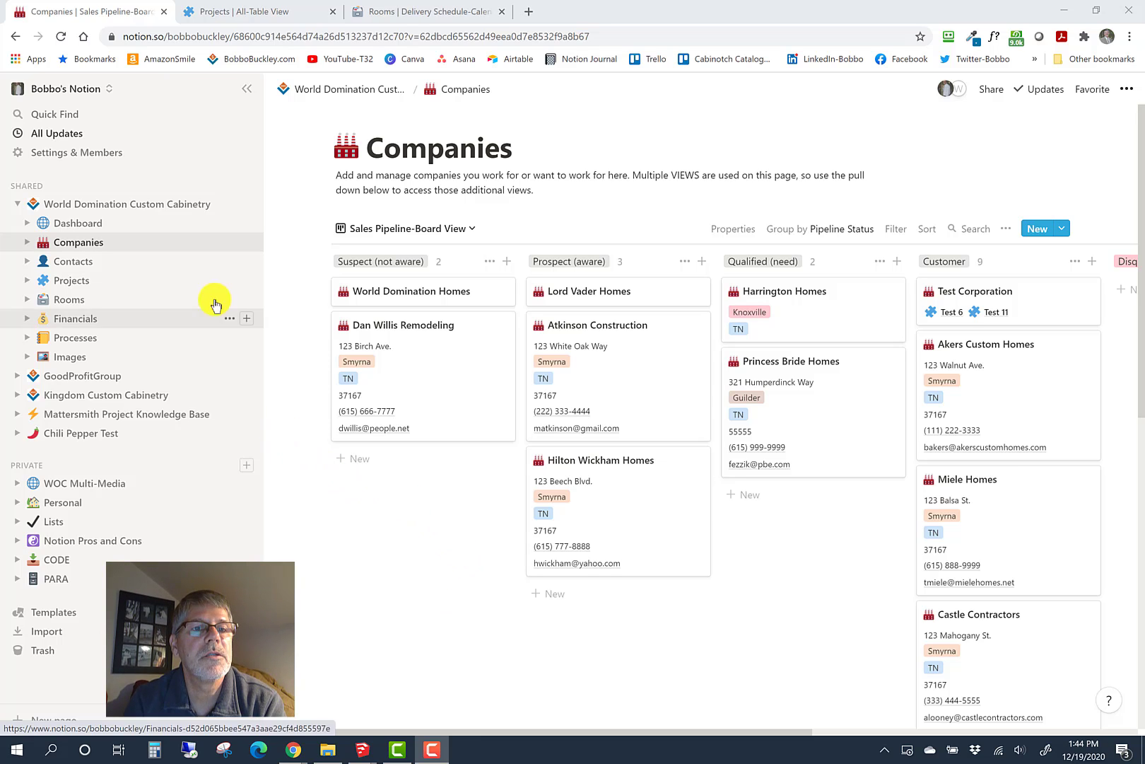
pyautogui.moveTo(149, 246)
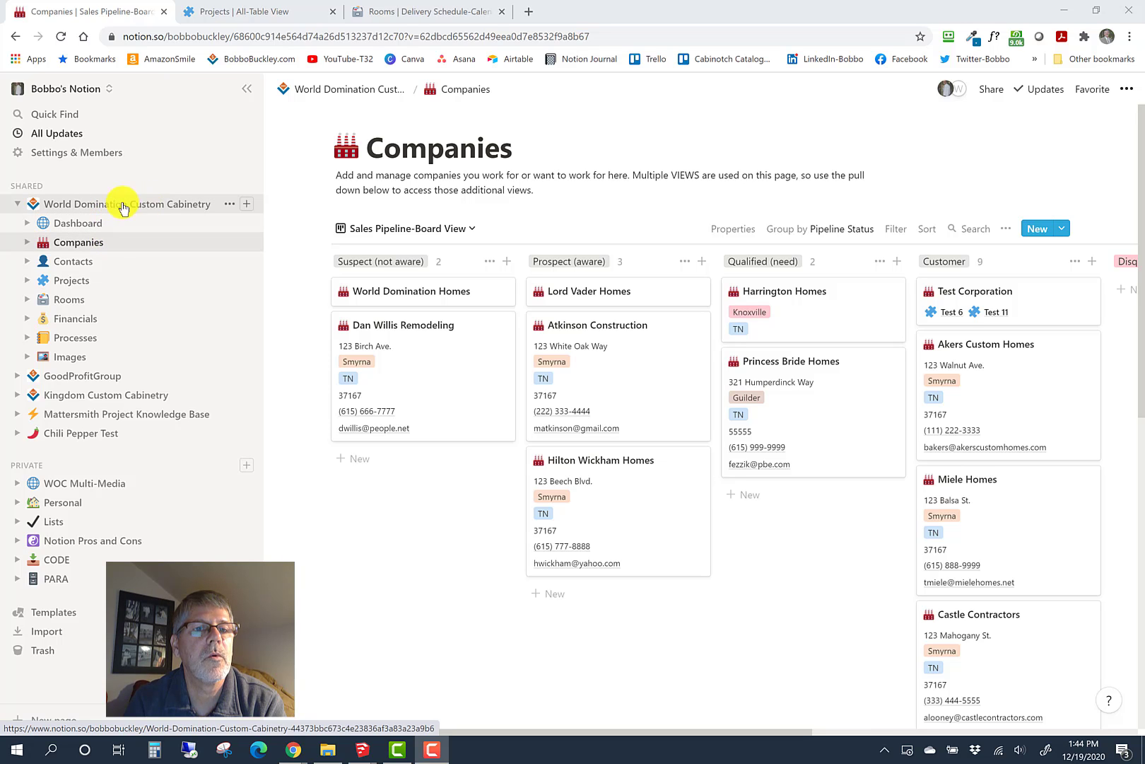
pyautogui.moveTo(136, 247)
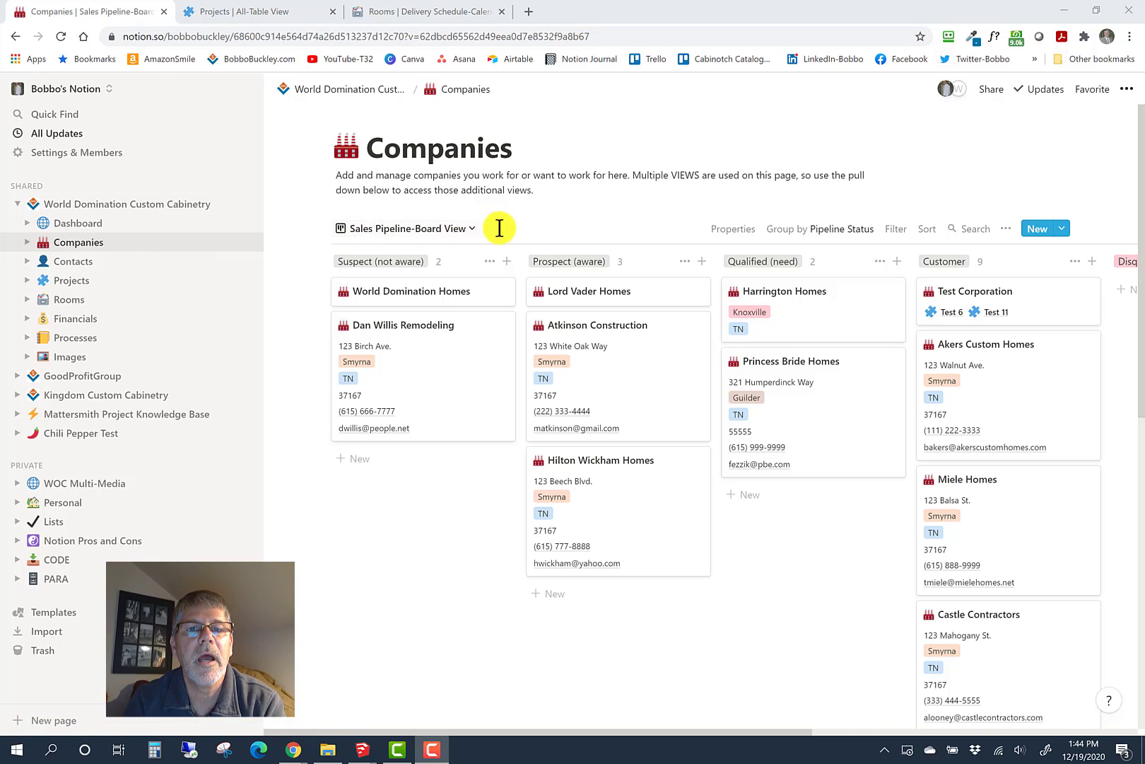
pyautogui.moveTo(475, 234)
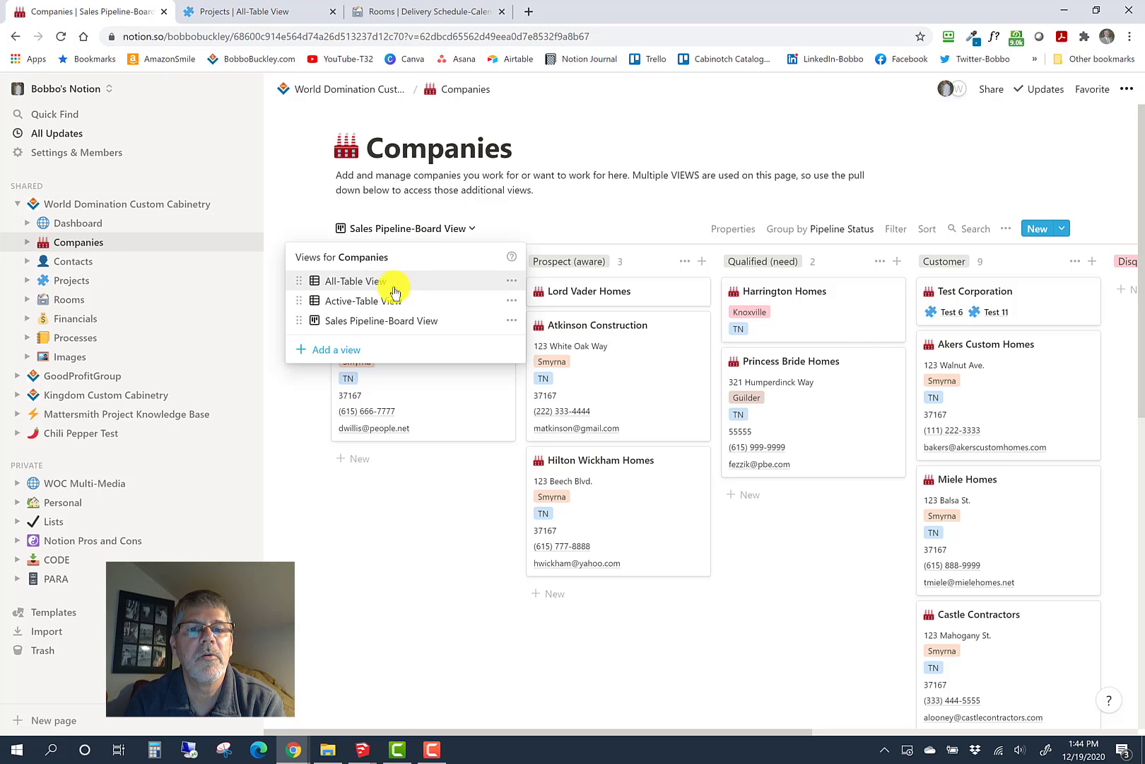
pyautogui.moveTo(380, 301)
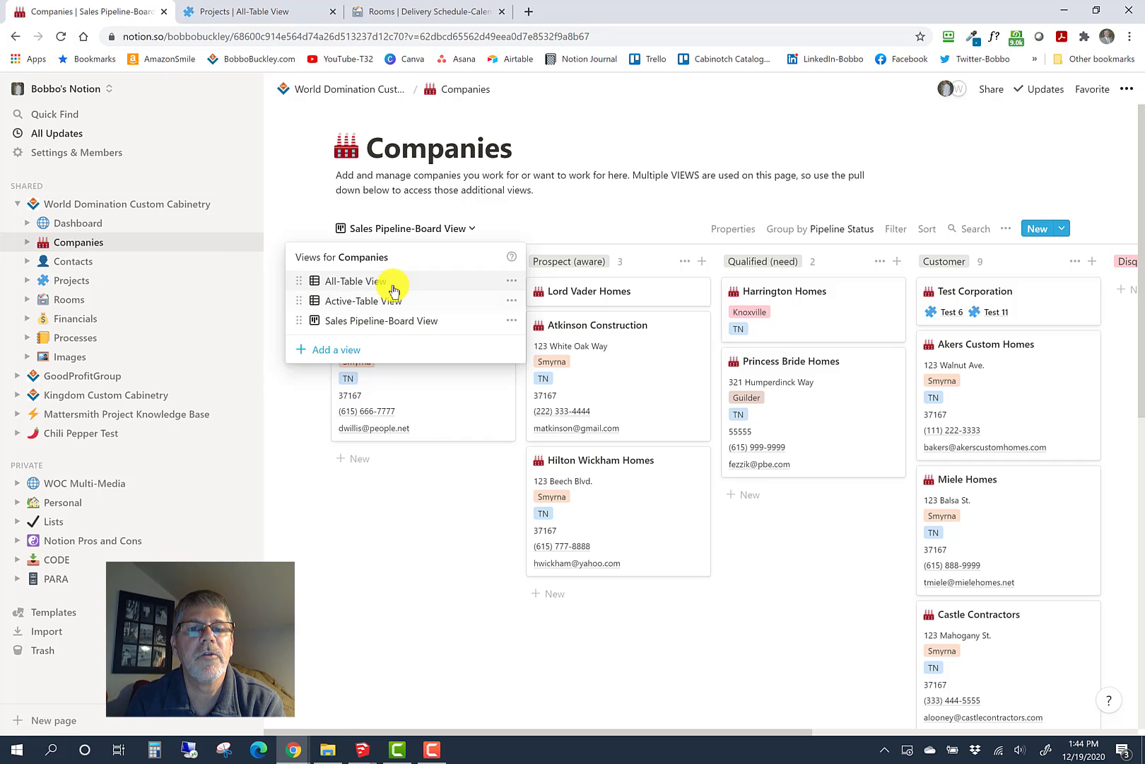
# Switch the Companies database to the All-Table view listing contacts, projects and pipeline status
pyautogui.click(357, 280)
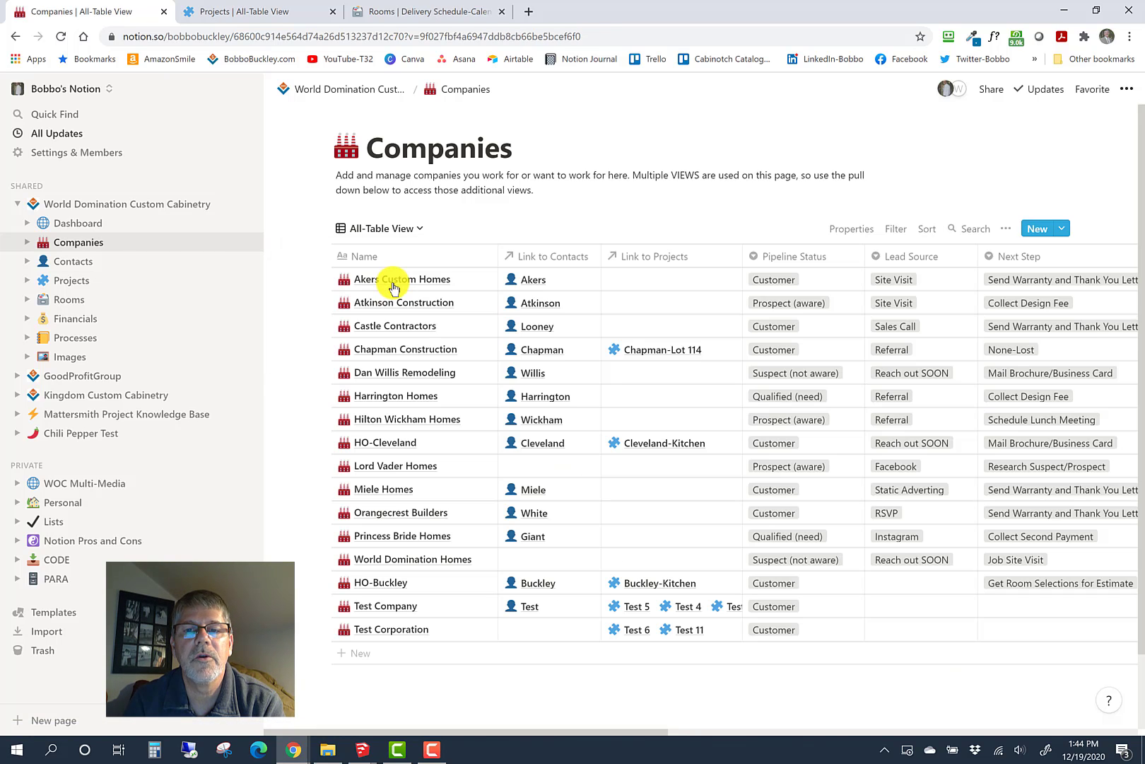
pyautogui.moveTo(413, 372)
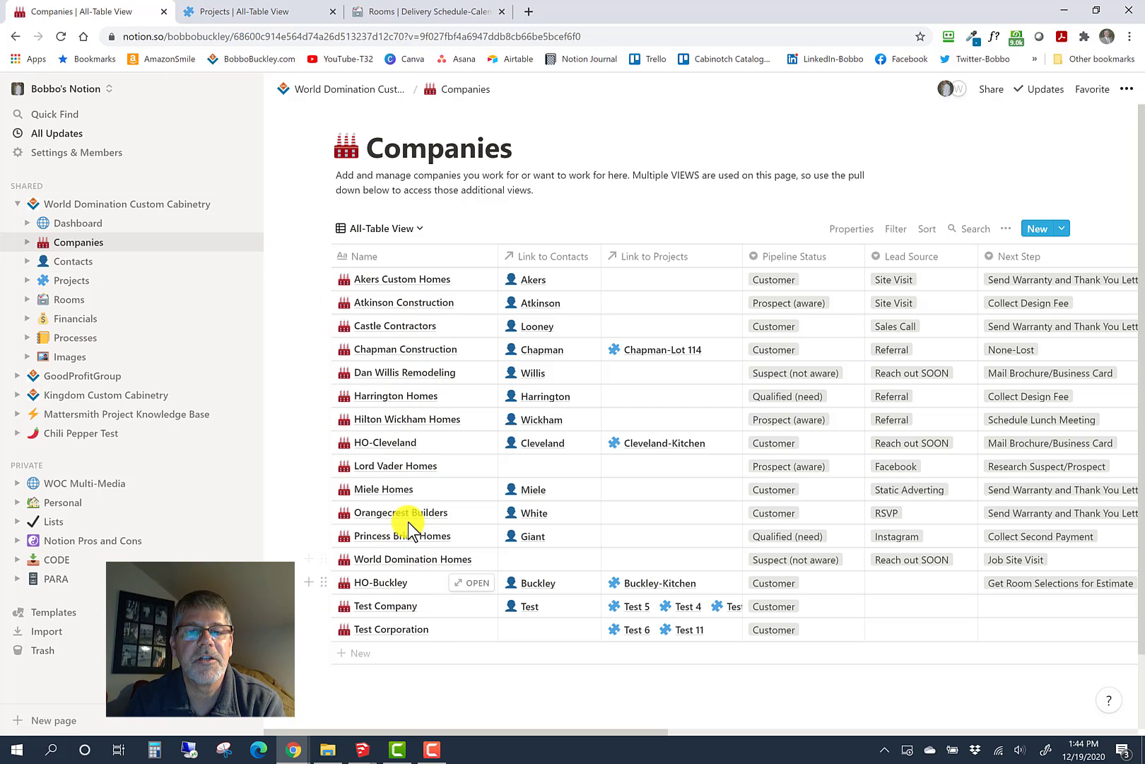
pyautogui.moveTo(439, 420)
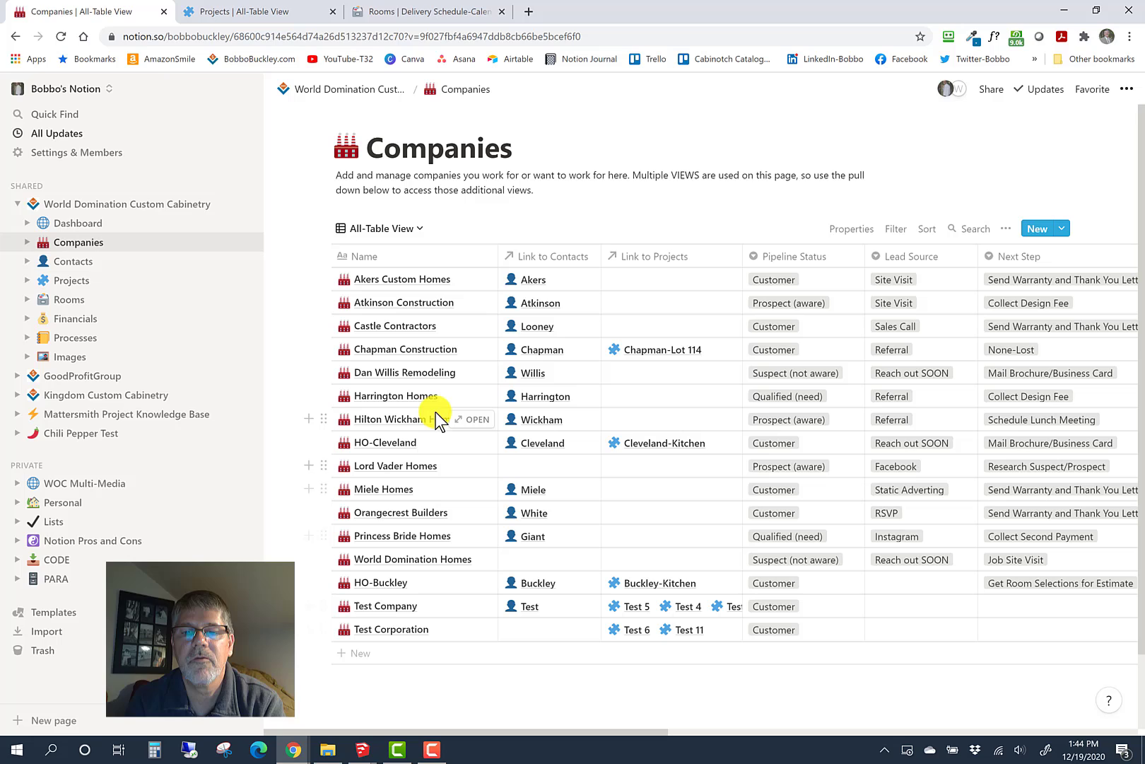
pyautogui.moveTo(438, 357)
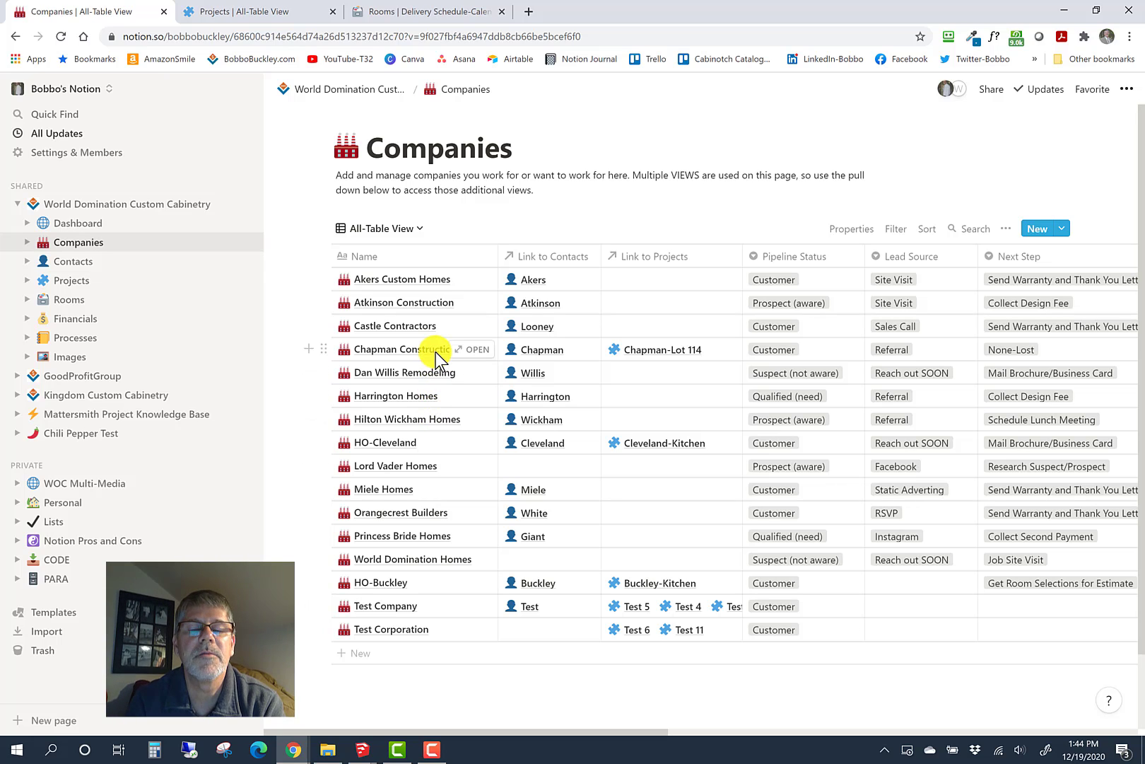
pyautogui.moveTo(475, 287)
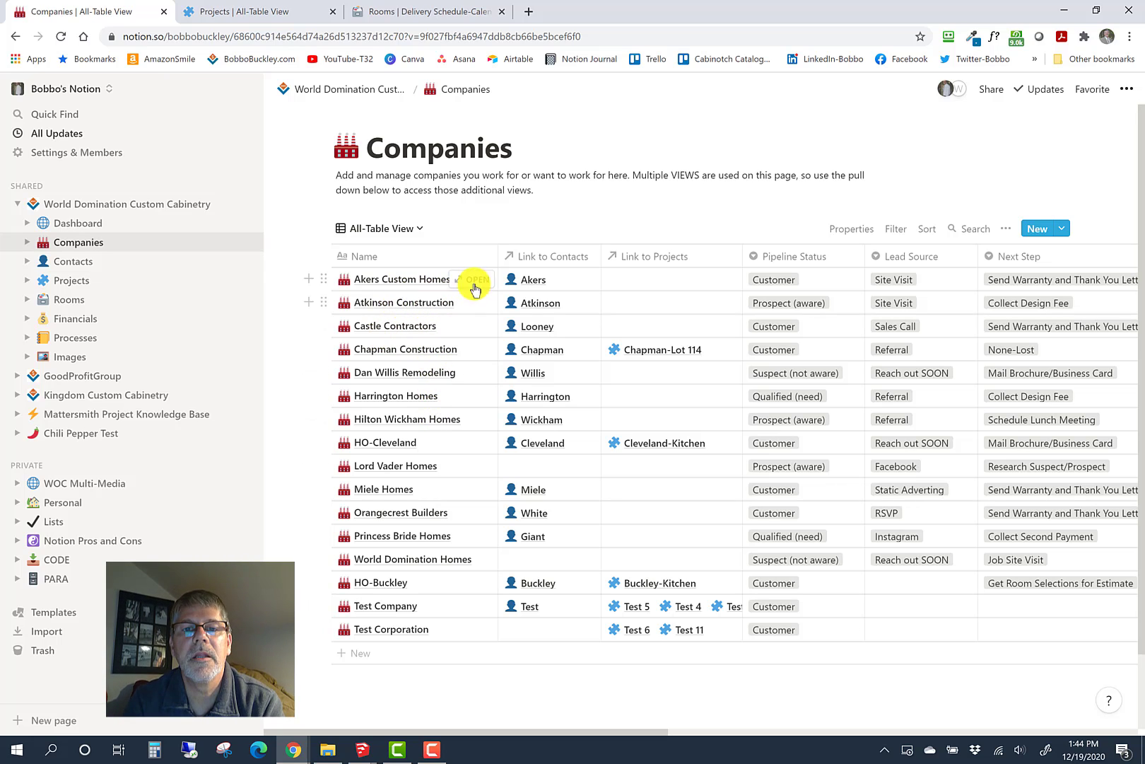
pyautogui.moveTo(433, 318)
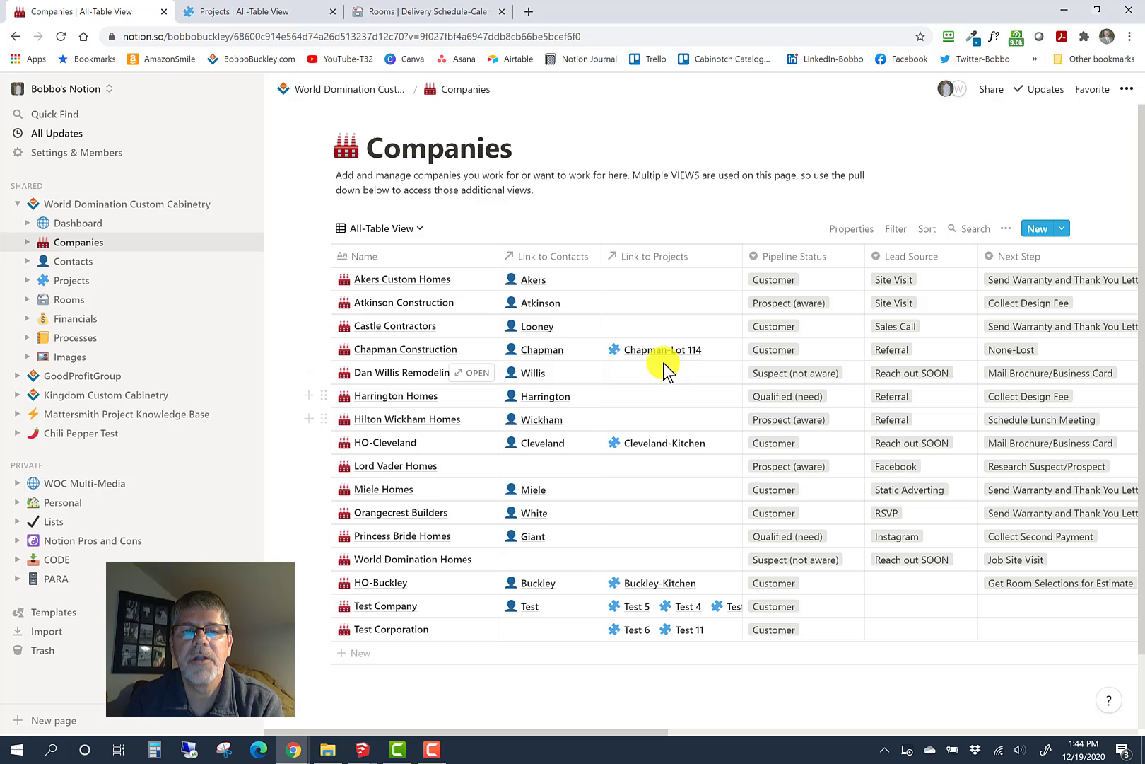
pyautogui.moveTo(664, 314)
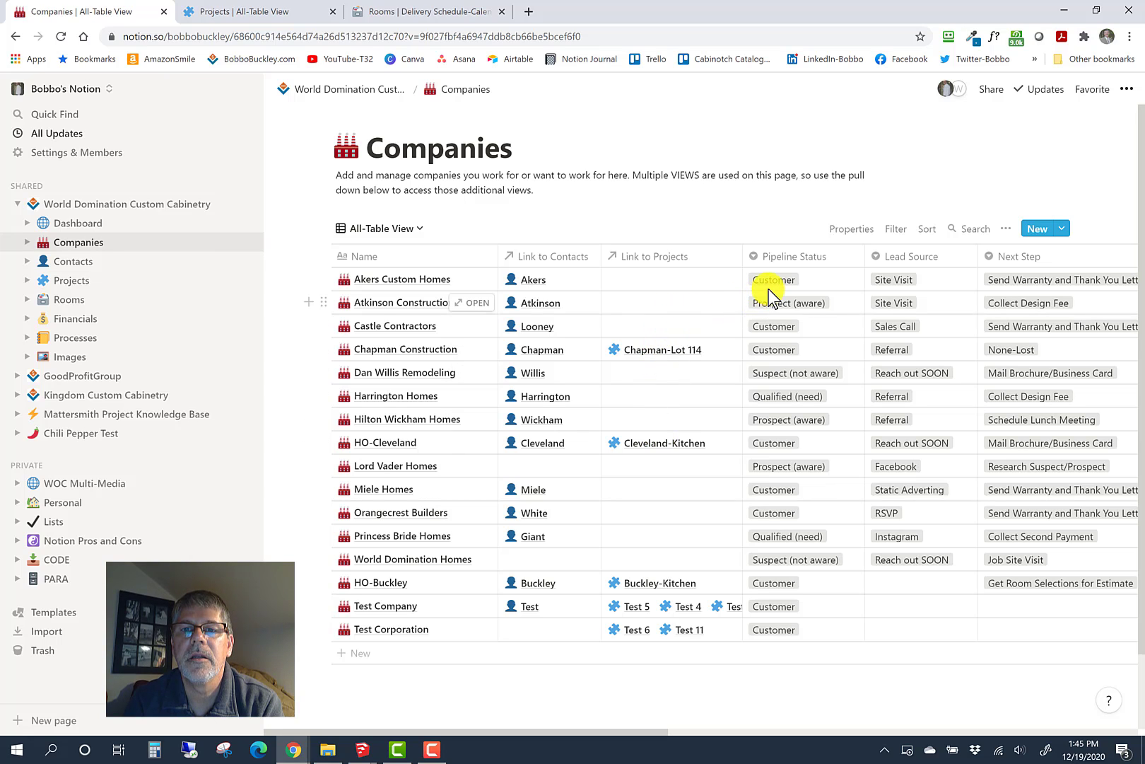
pyautogui.moveTo(789, 379)
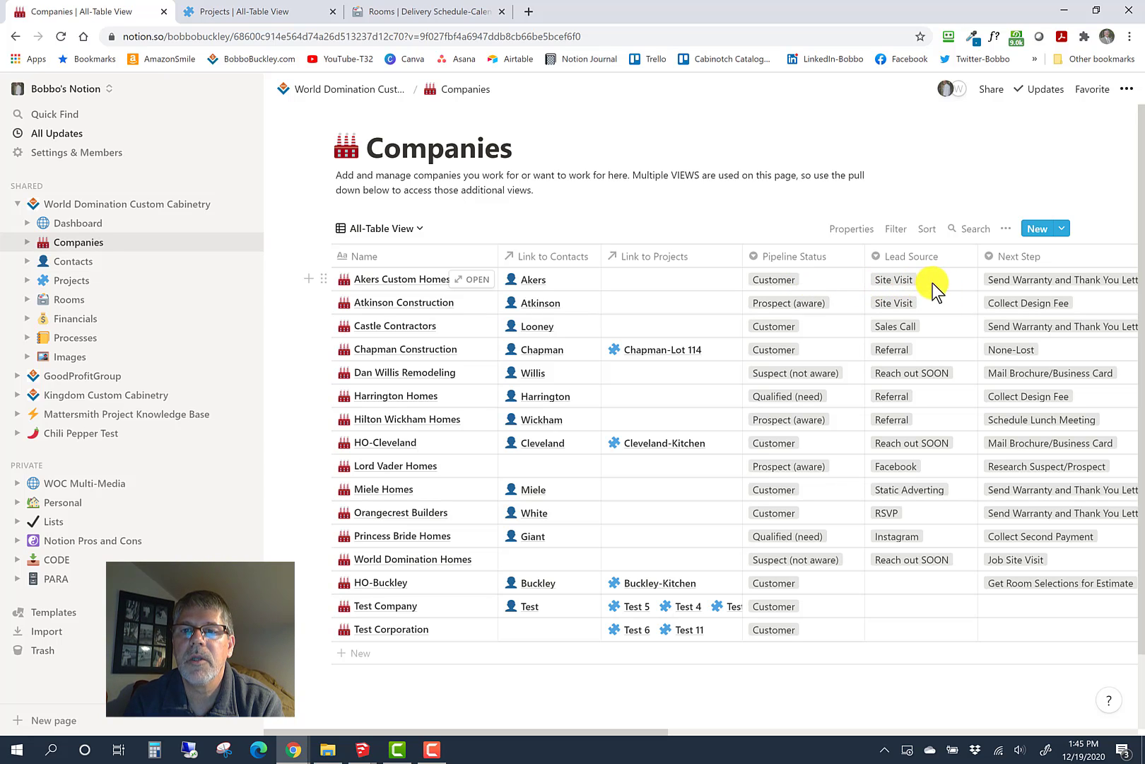
pyautogui.moveTo(955, 291)
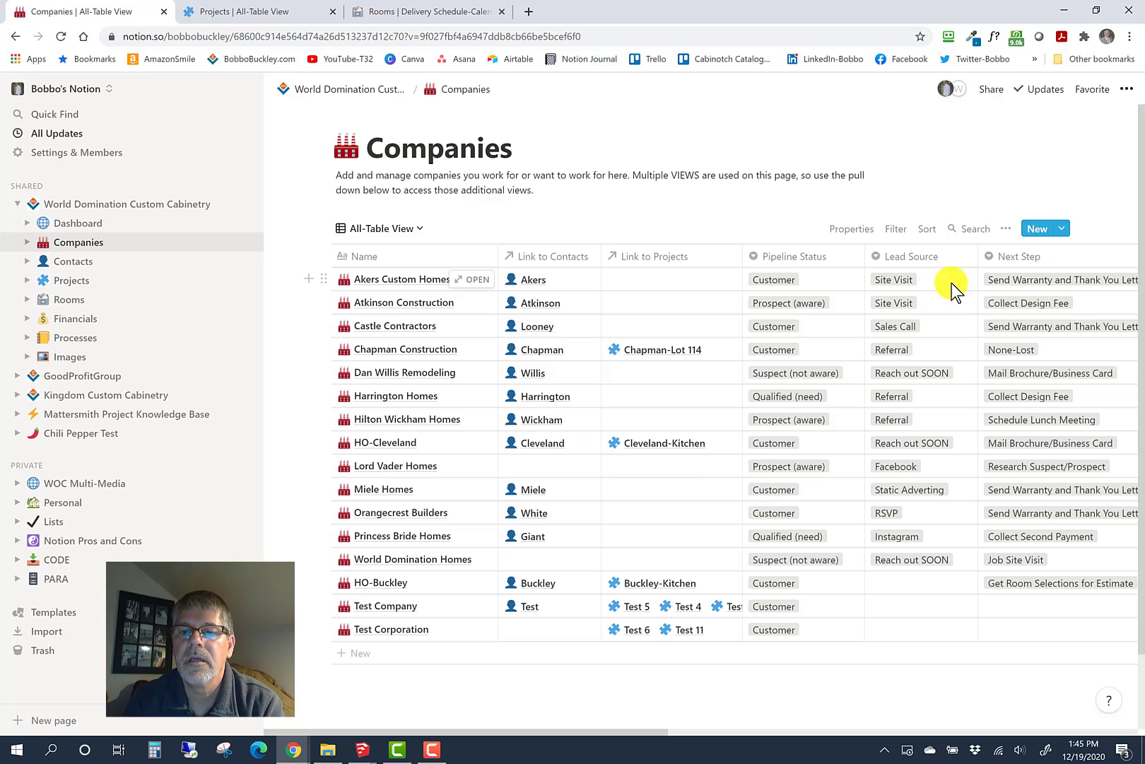
pyautogui.moveTo(926, 415)
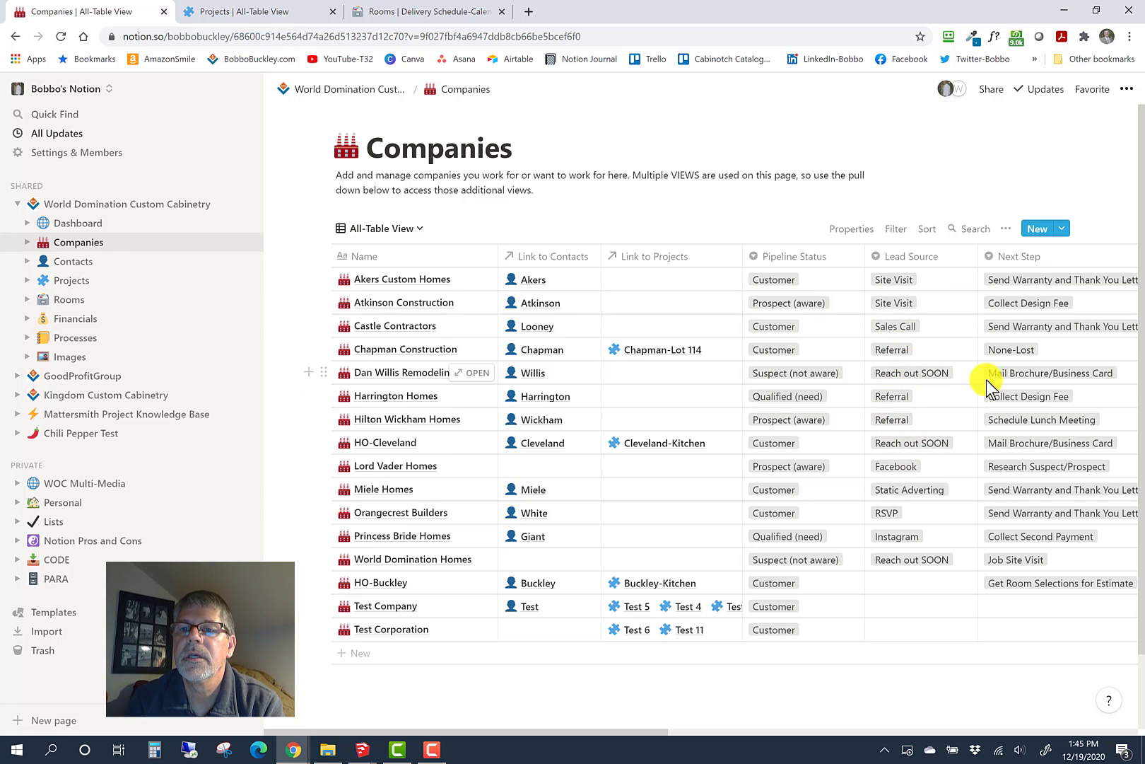
pyautogui.hscroll(3)
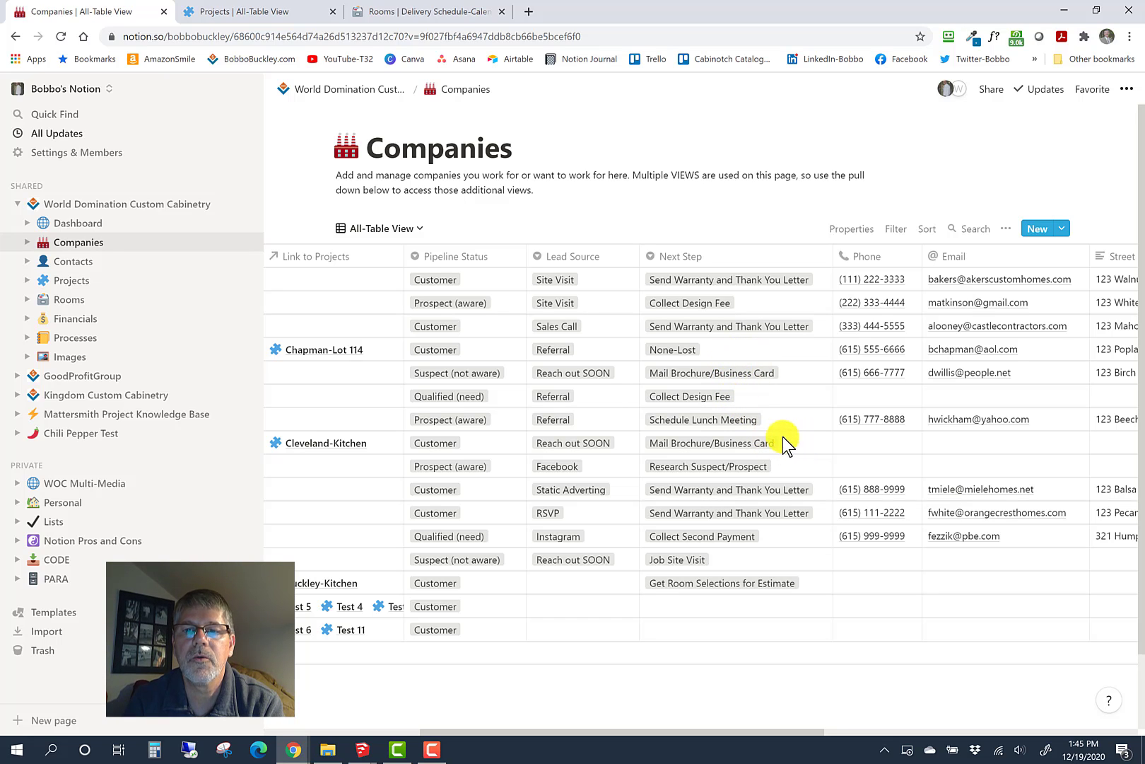
pyautogui.hscroll(3)
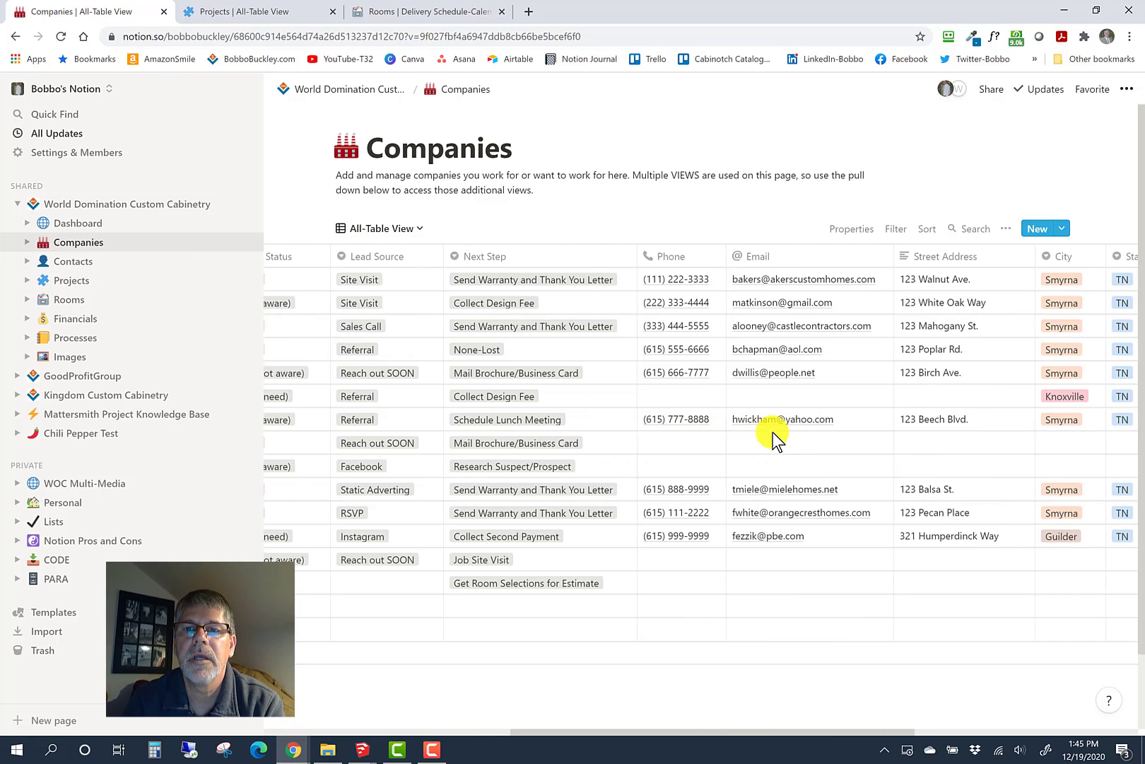
pyautogui.hscroll(3)
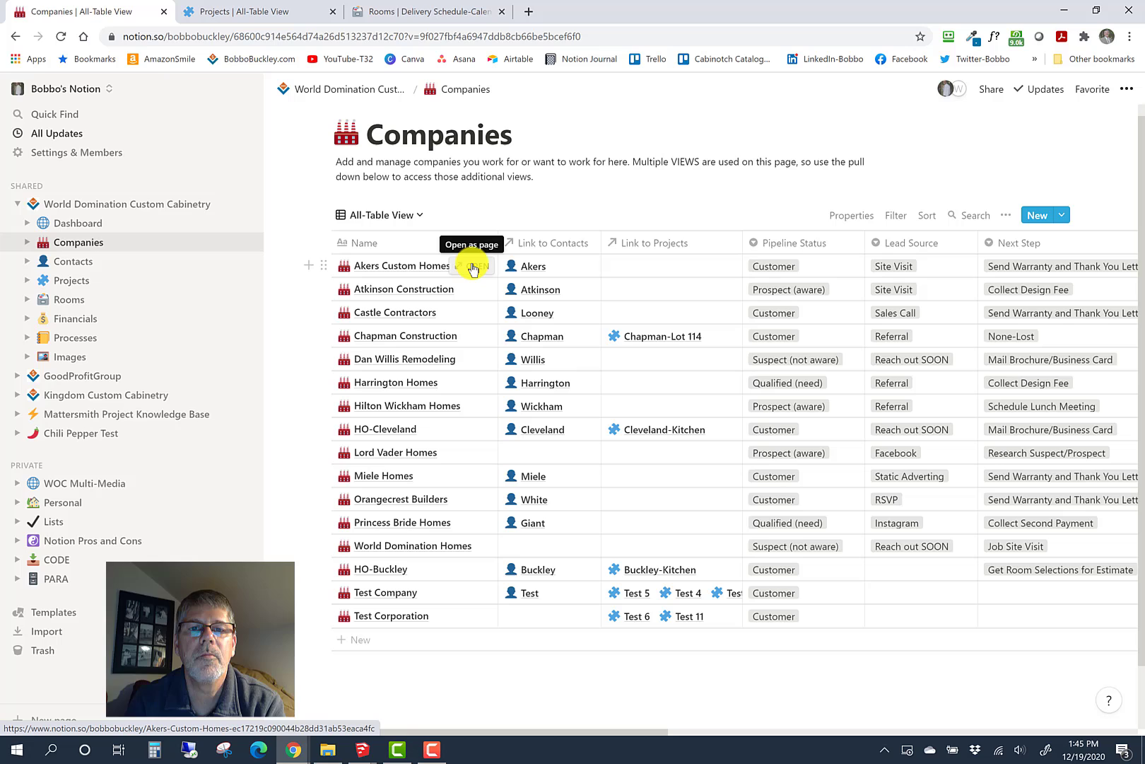
pyautogui.click(471, 265)
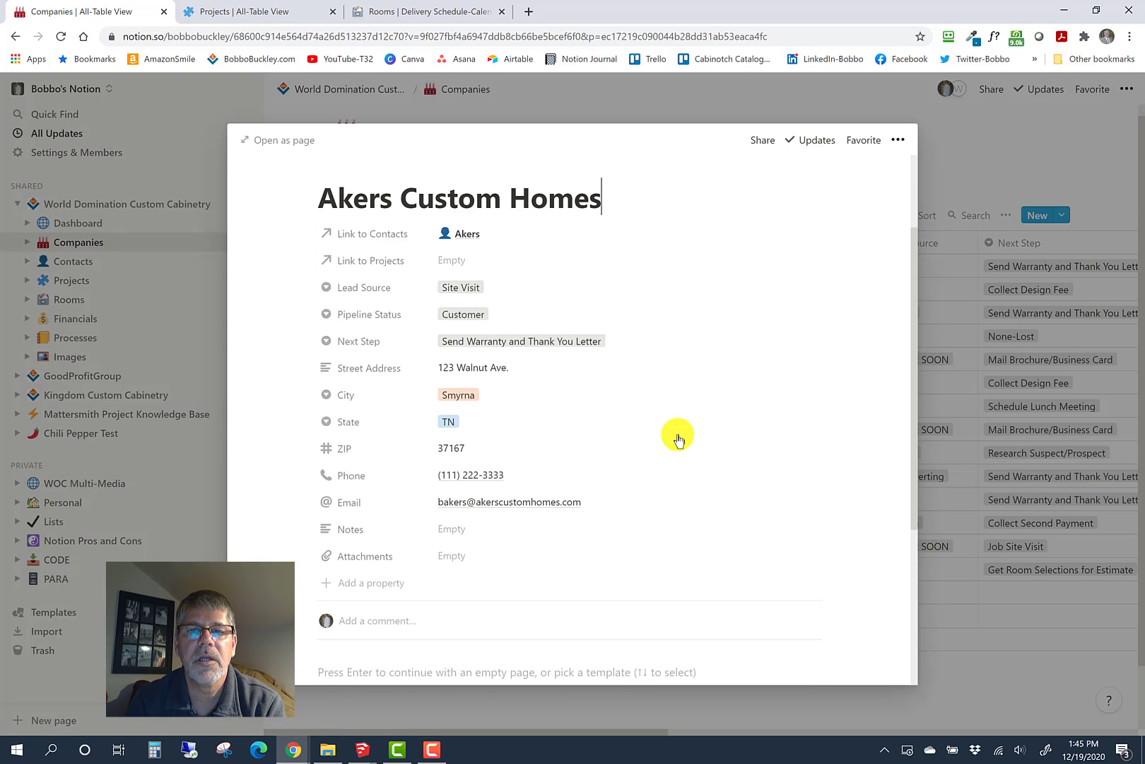
pyautogui.scroll(-3)
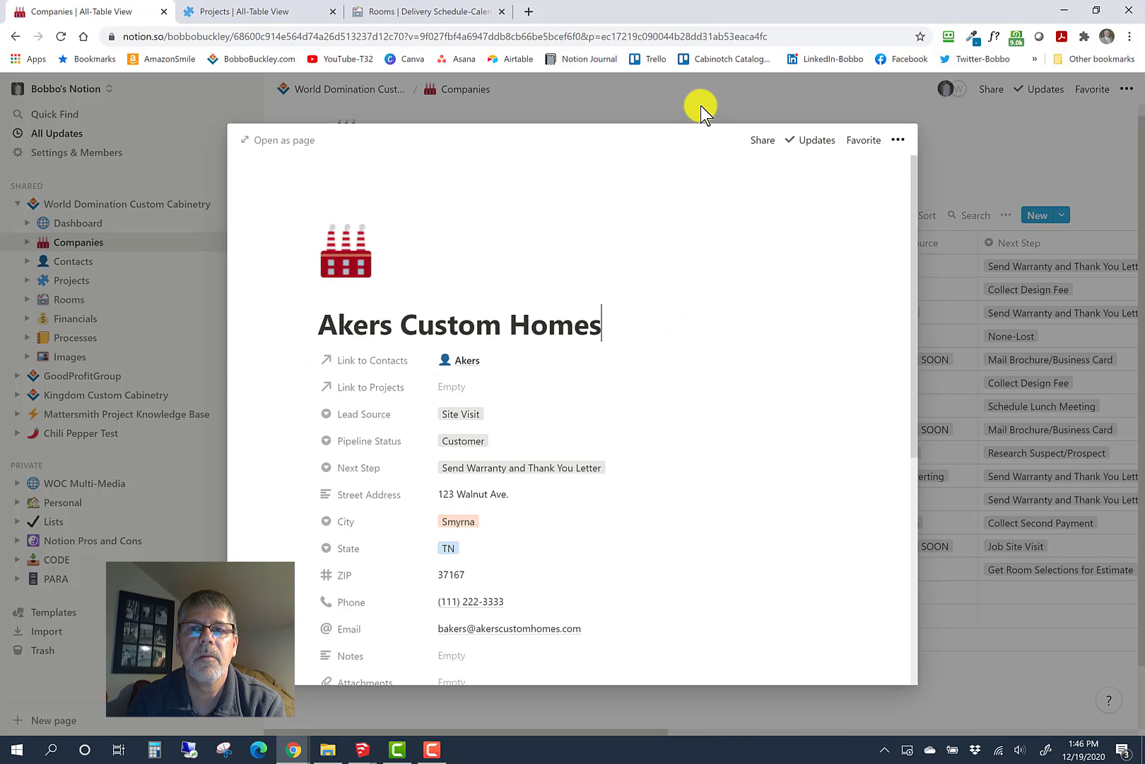
pyautogui.click(702, 106)
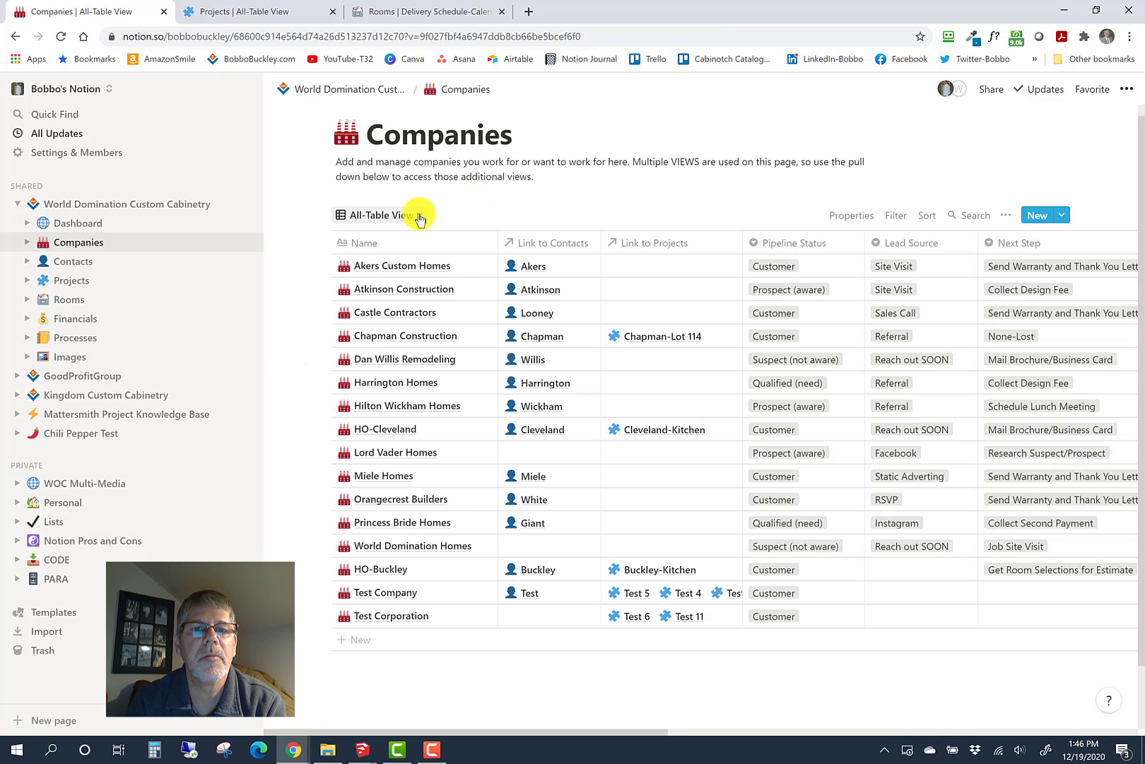
# Switch Companies from All-Table to the Sales Pipeline board grouped by pipeline status
pyautogui.click(379, 214)
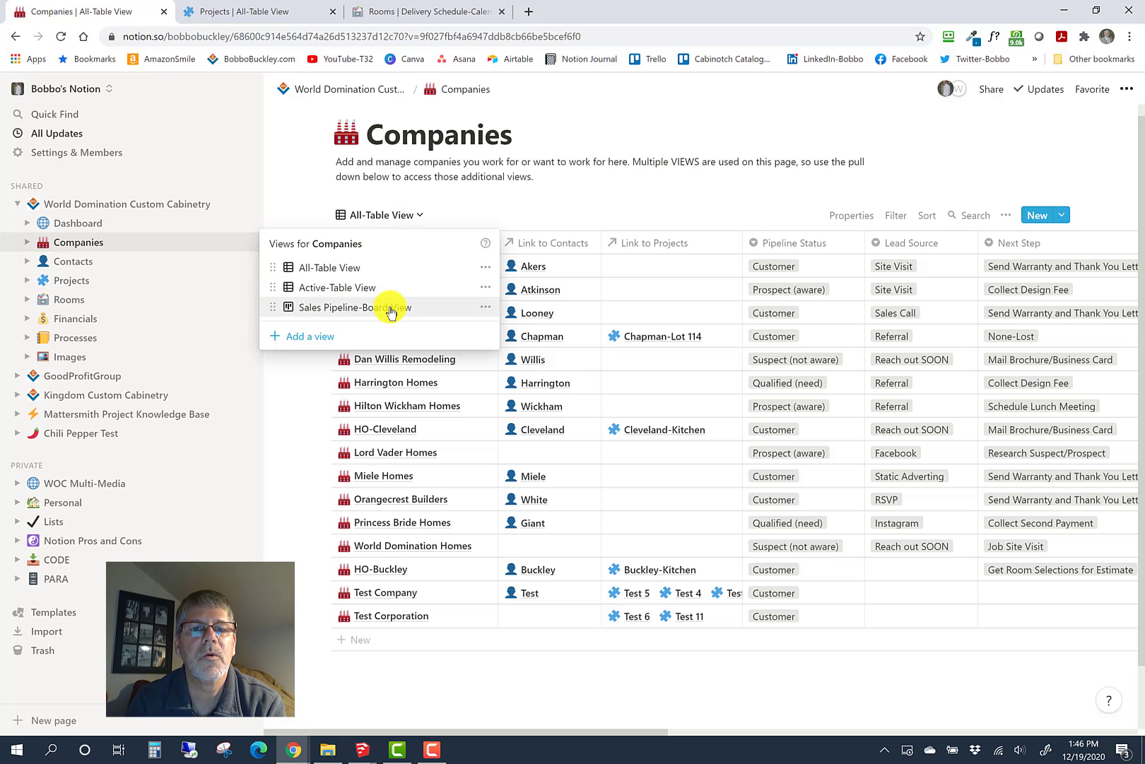
pyautogui.click(353, 307)
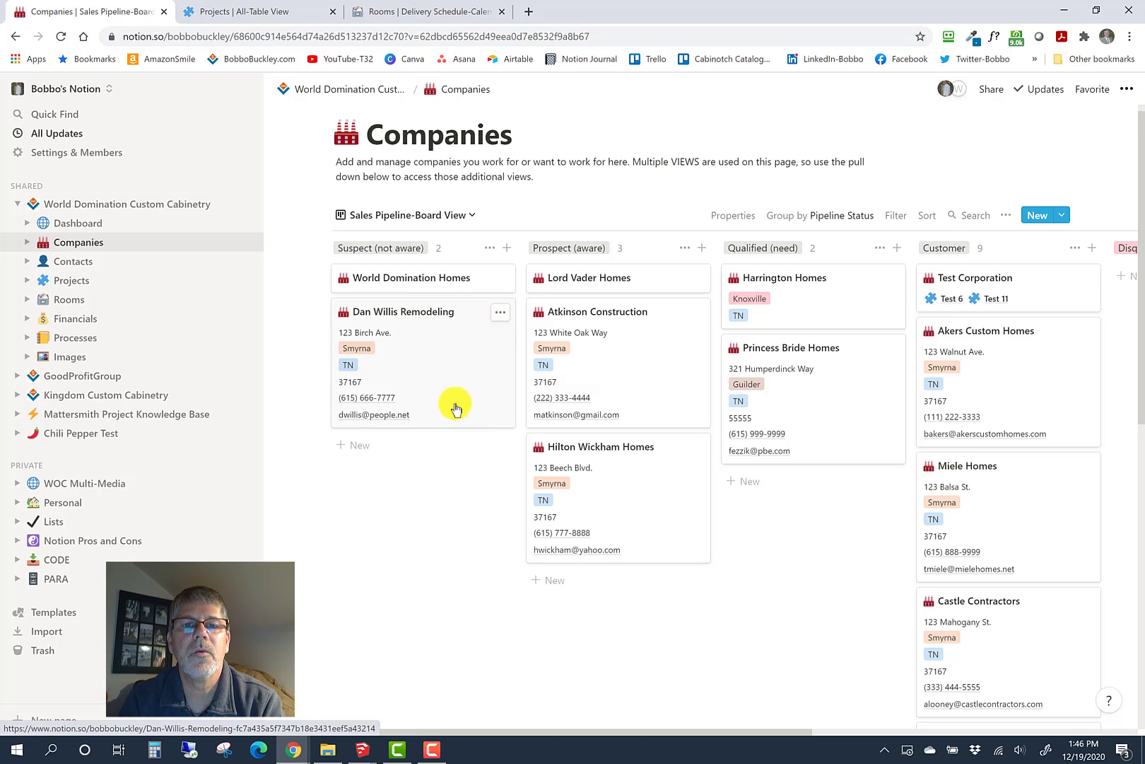
pyautogui.moveTo(421, 385)
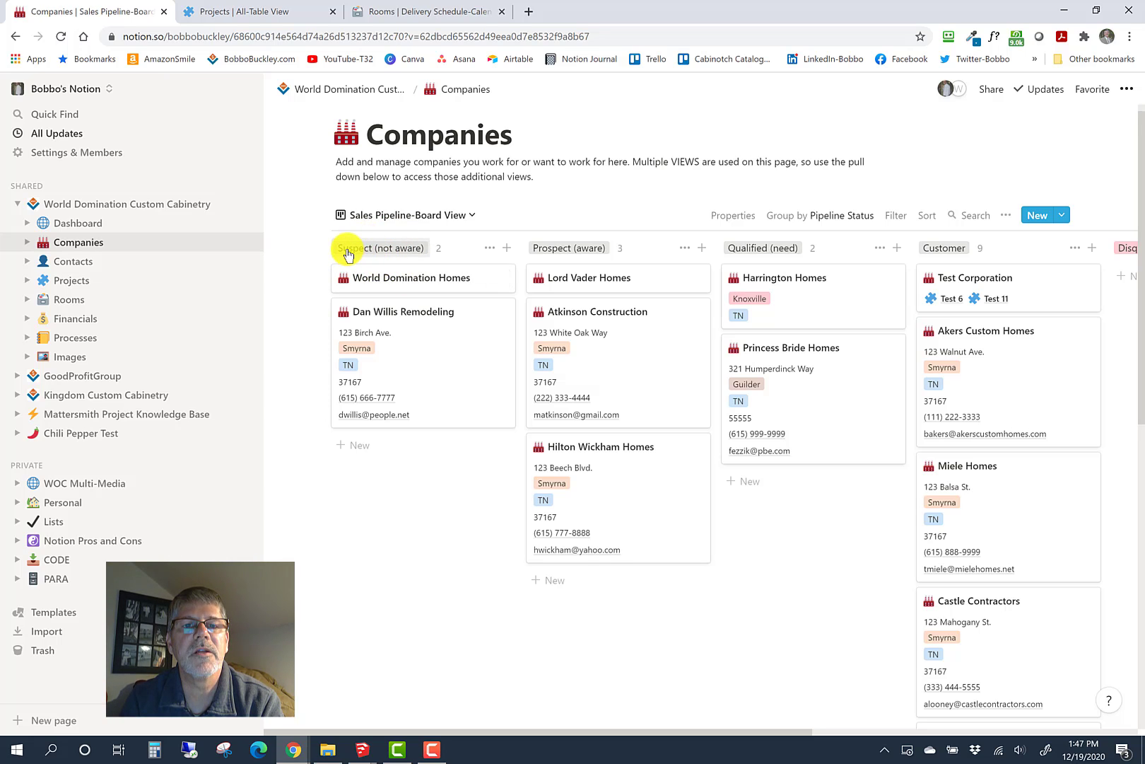
pyautogui.moveTo(564, 253)
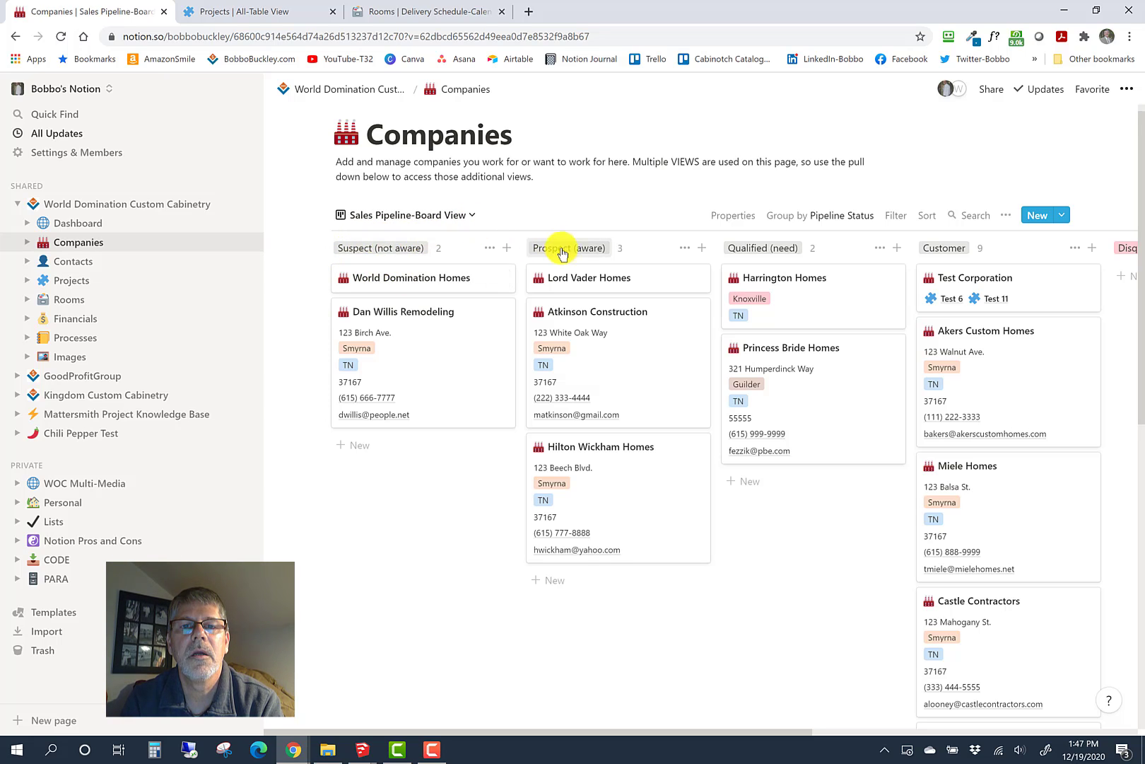
pyautogui.moveTo(731, 238)
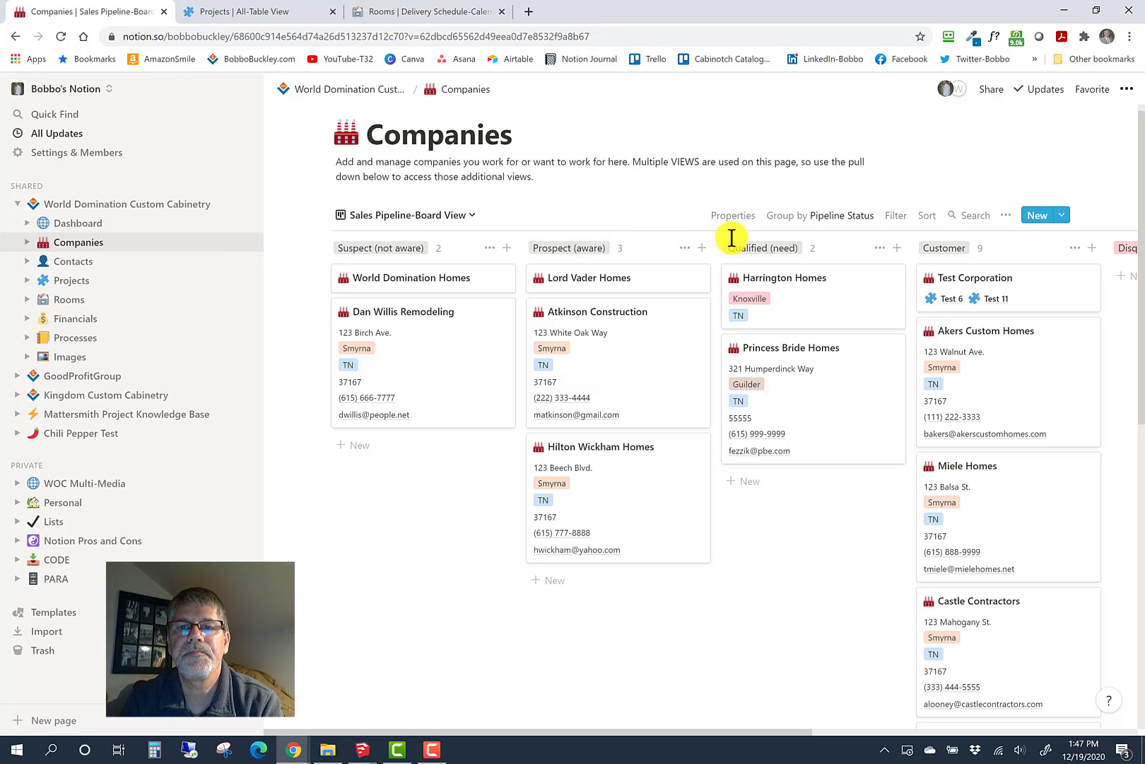
pyautogui.moveTo(781, 250)
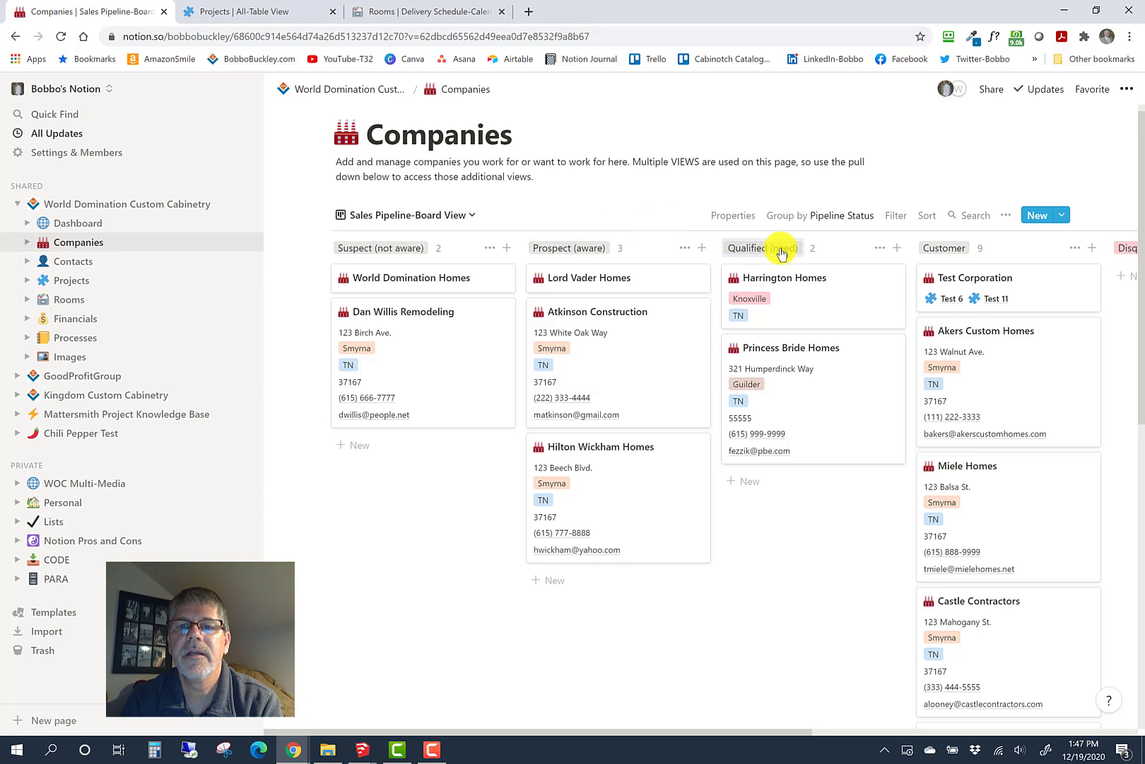
pyautogui.moveTo(762, 247)
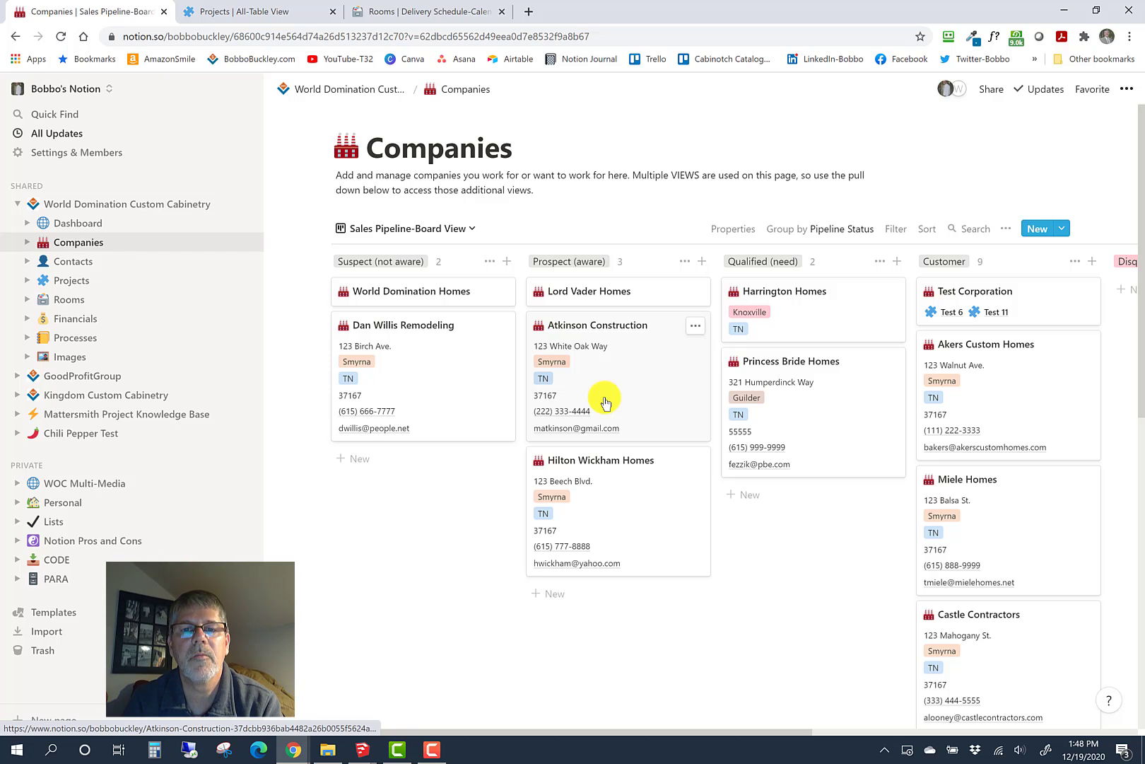
pyautogui.moveTo(611, 399)
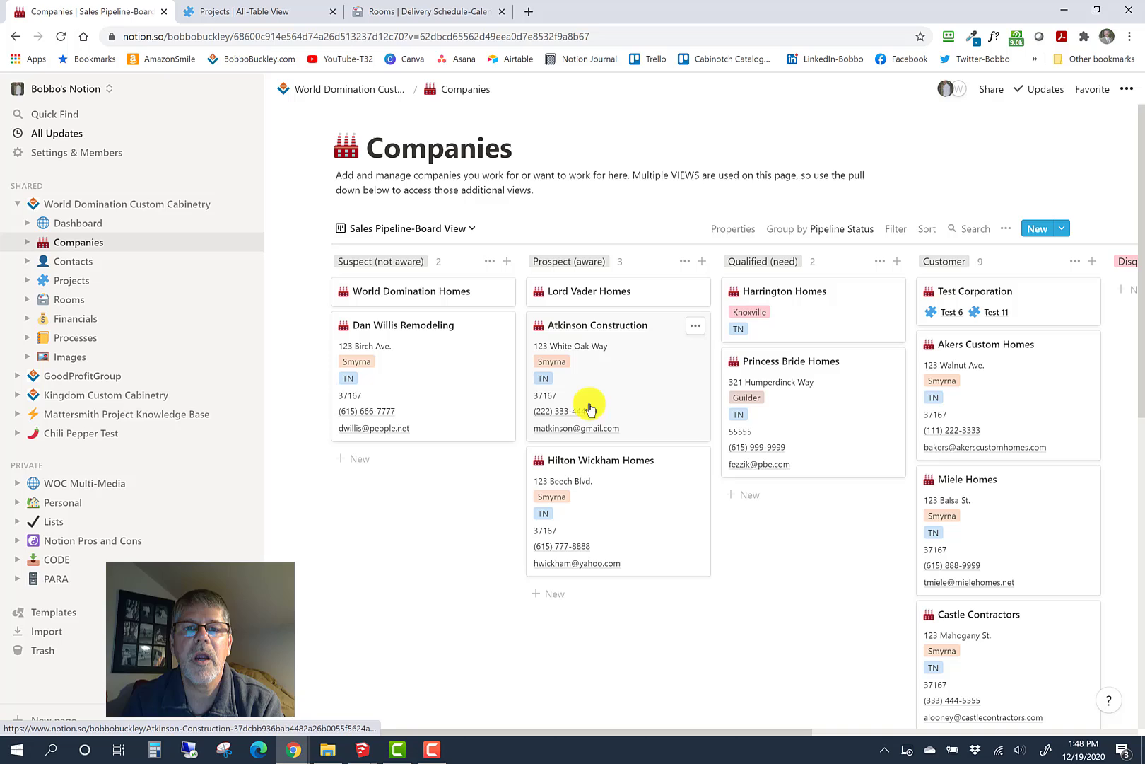
pyautogui.moveTo(603, 399)
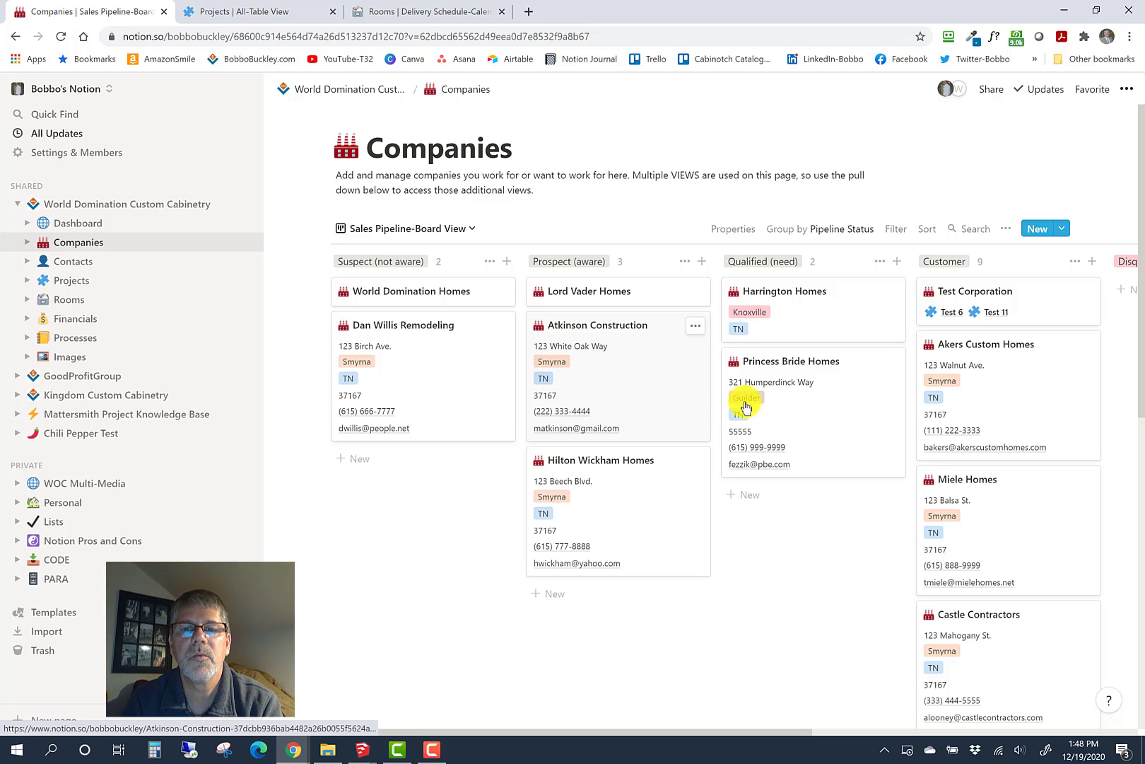
pyautogui.moveTo(652, 391)
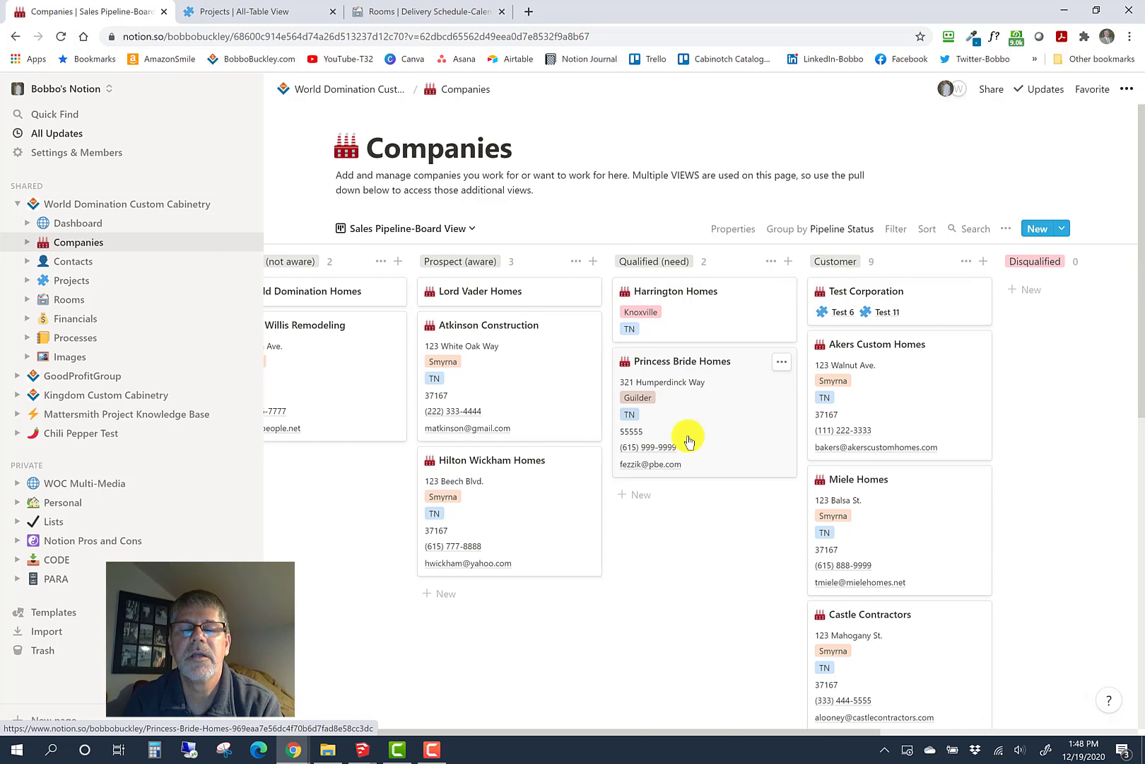
pyautogui.moveTo(705, 430)
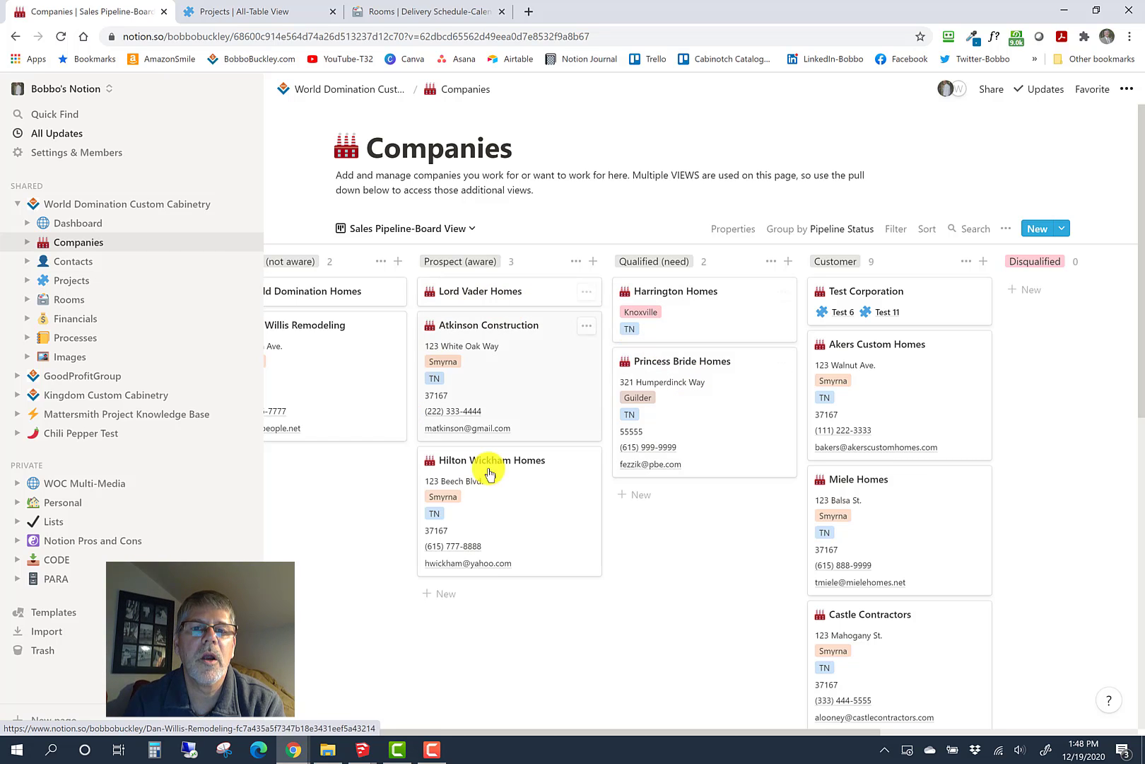
pyautogui.moveTo(349, 420)
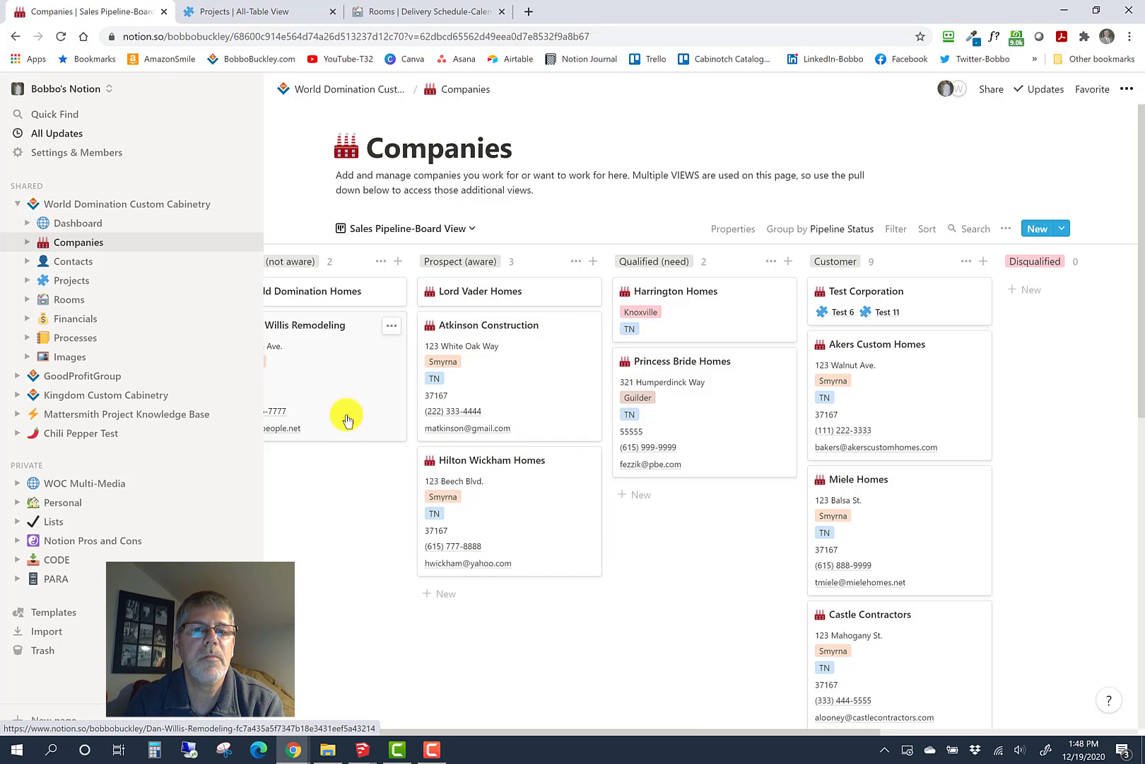
pyautogui.moveTo(352, 419)
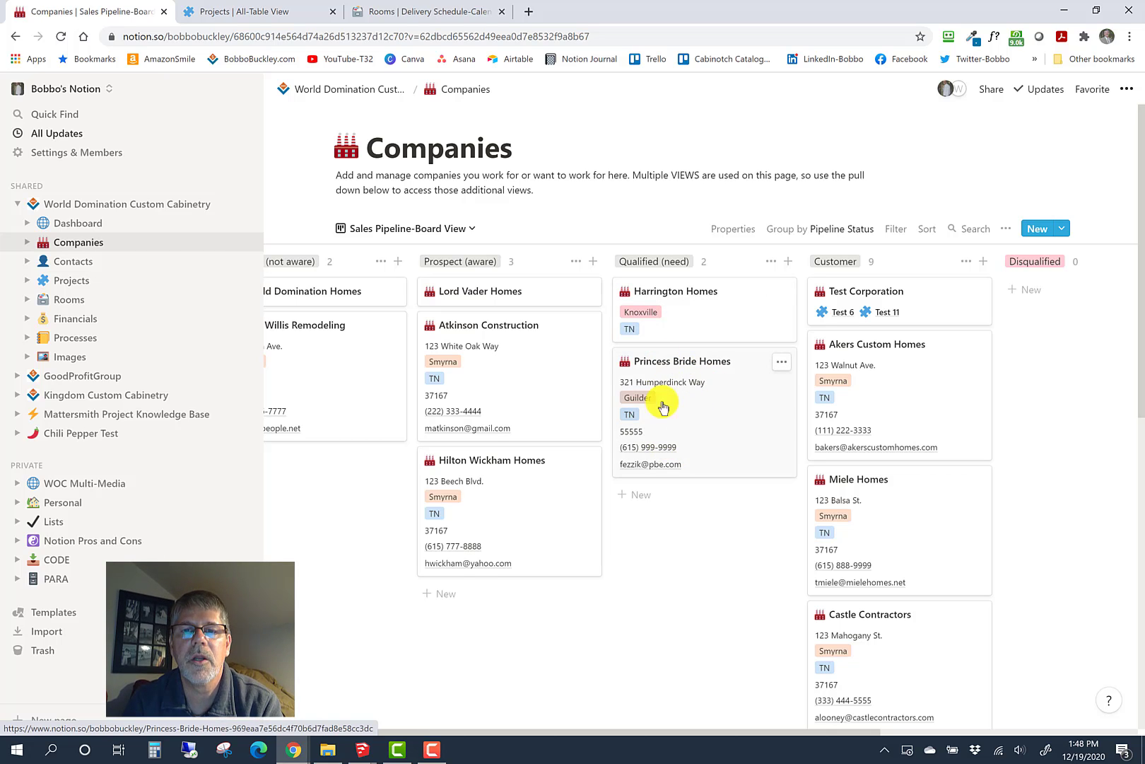
pyautogui.moveTo(695, 439)
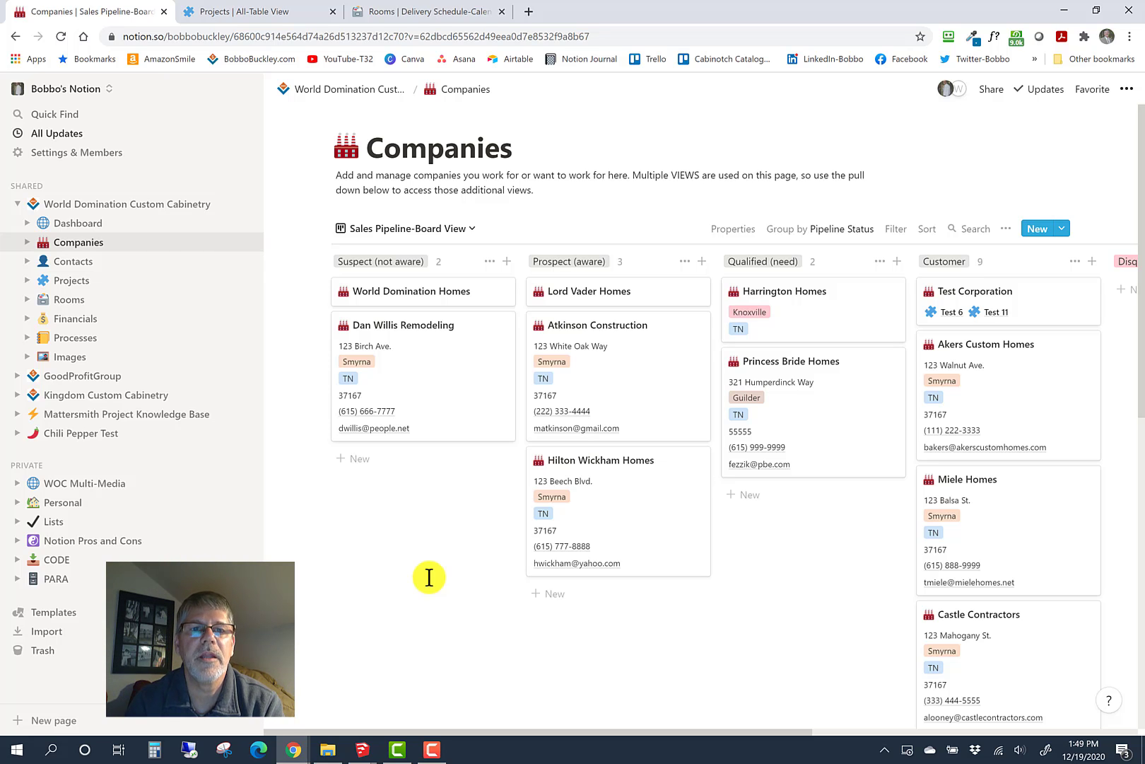
# Open the Dan Willis Remodeling card to view its Suspect status, next step and contact details
pyautogui.click(404, 324)
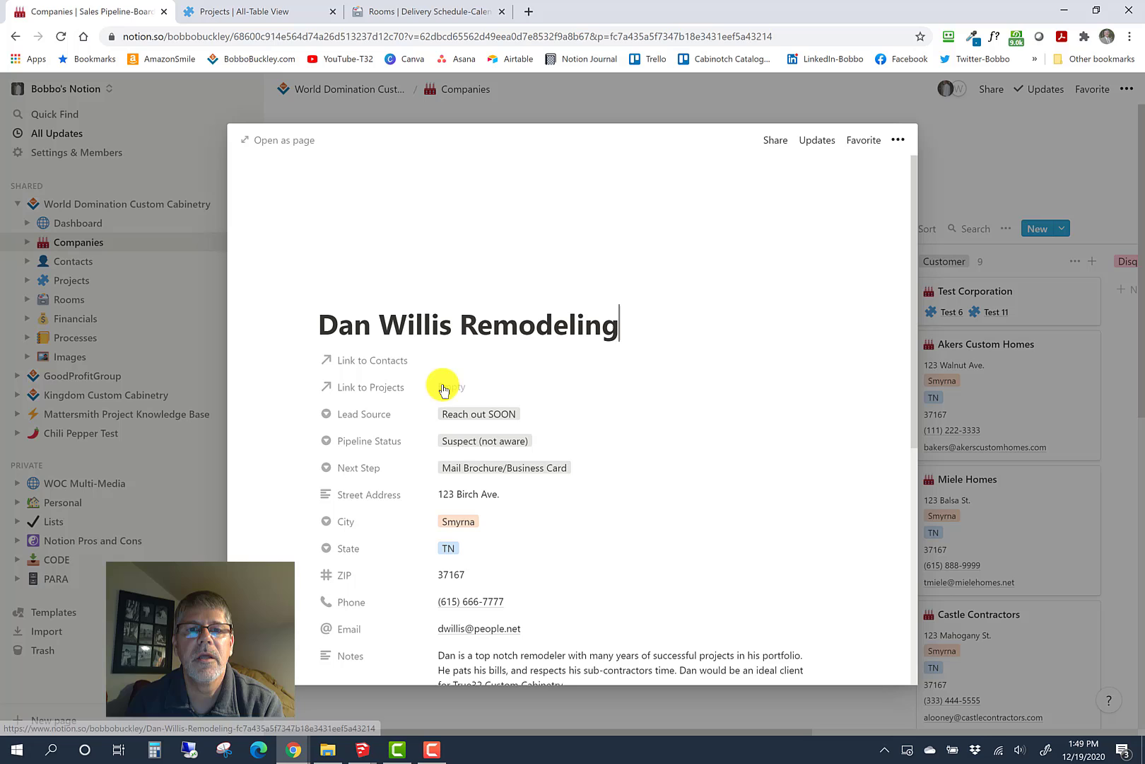